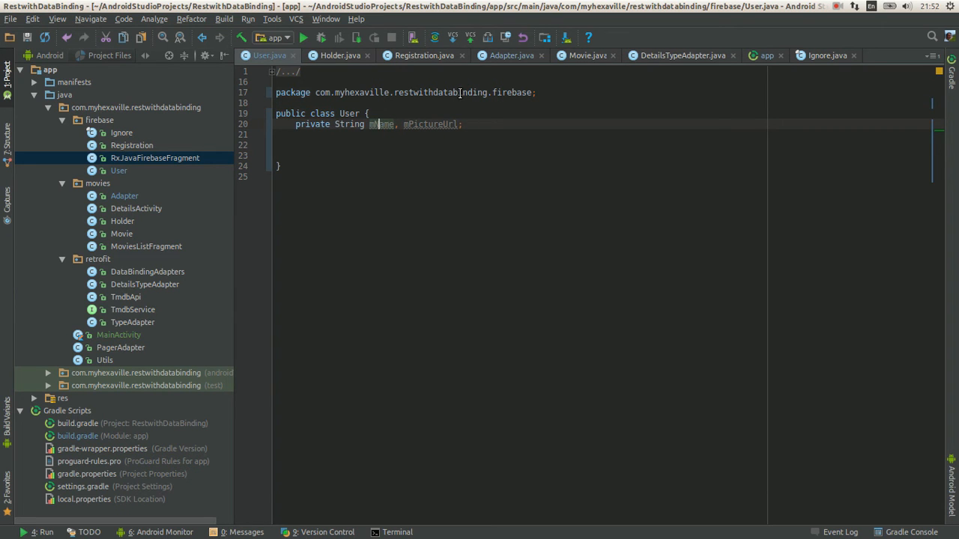
pyautogui.moveTo(351, 122)
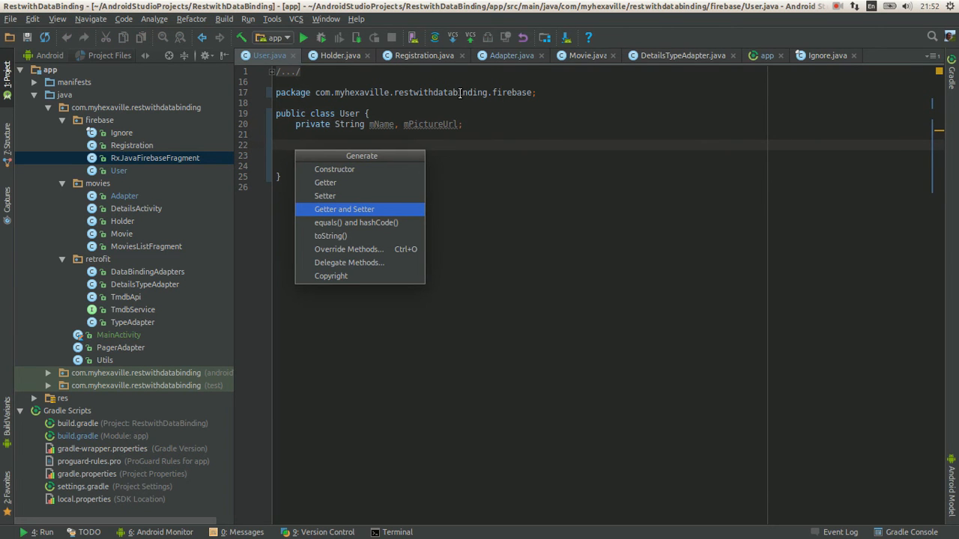
# Step: Generate getters and setters for mName and mPictureUrl with the IntelliJ Default templates
pyautogui.click(344, 210)
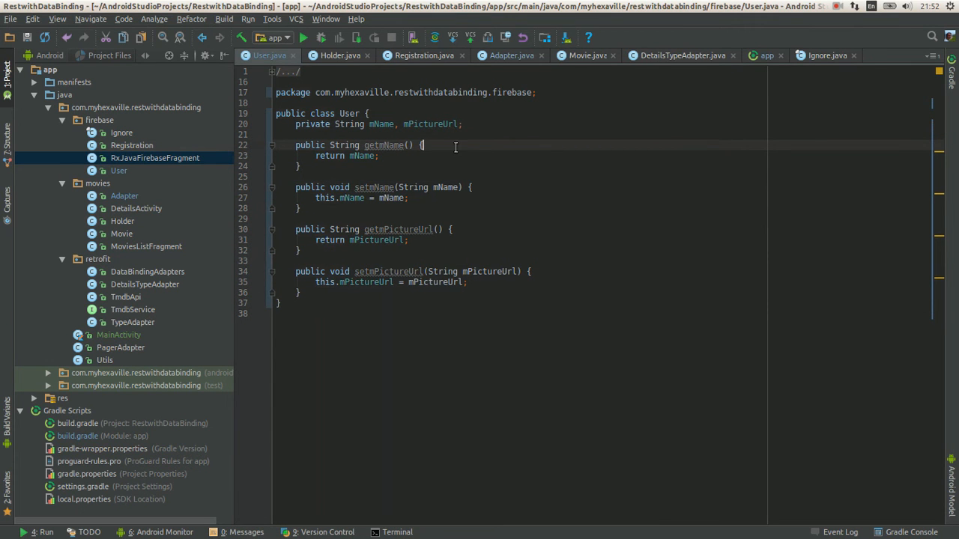
# Step: Rename getmName/setmName to getName/setName, then remove all generated accessors
pyautogui.doubleClick(386, 145)
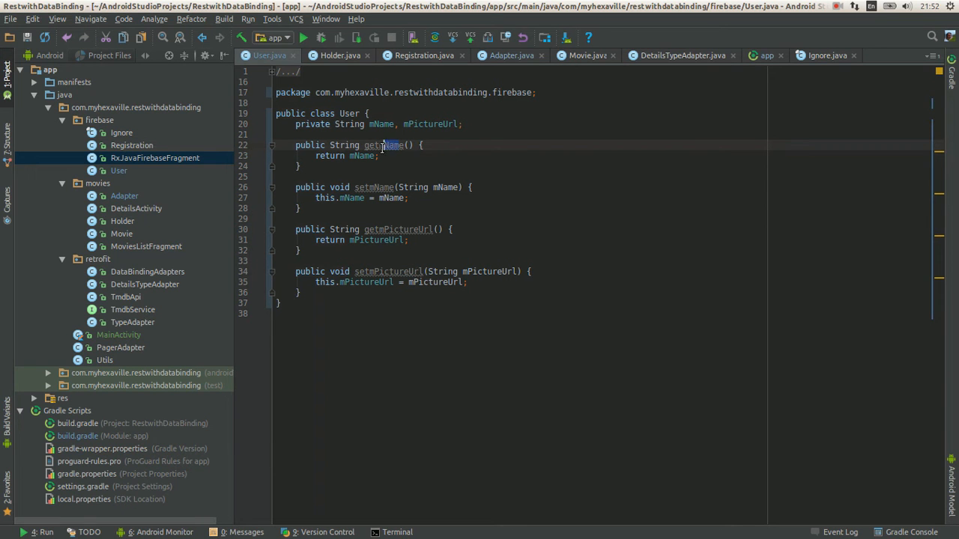
pyautogui.moveTo(384, 146)
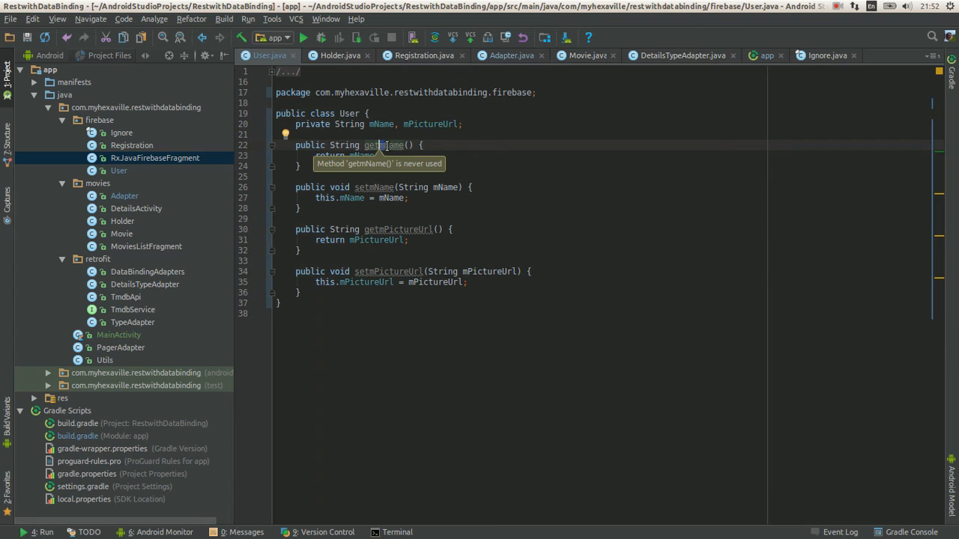
pyautogui.moveTo(396, 186)
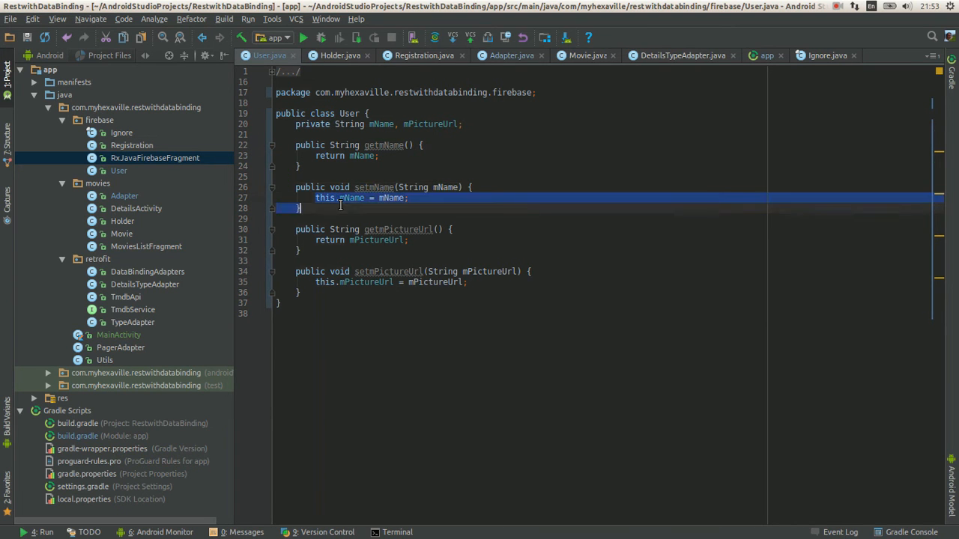
pyautogui.click(372, 197)
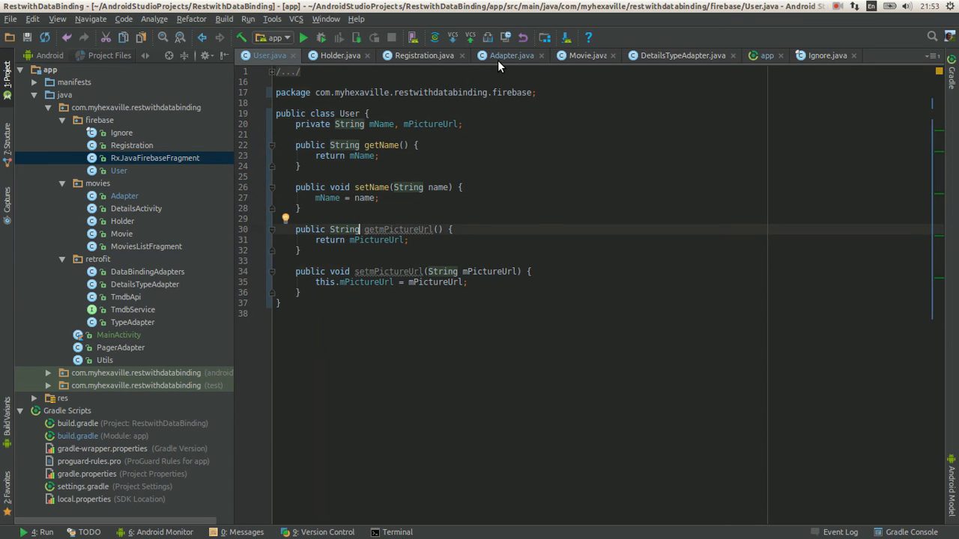
pyautogui.click(465, 123)
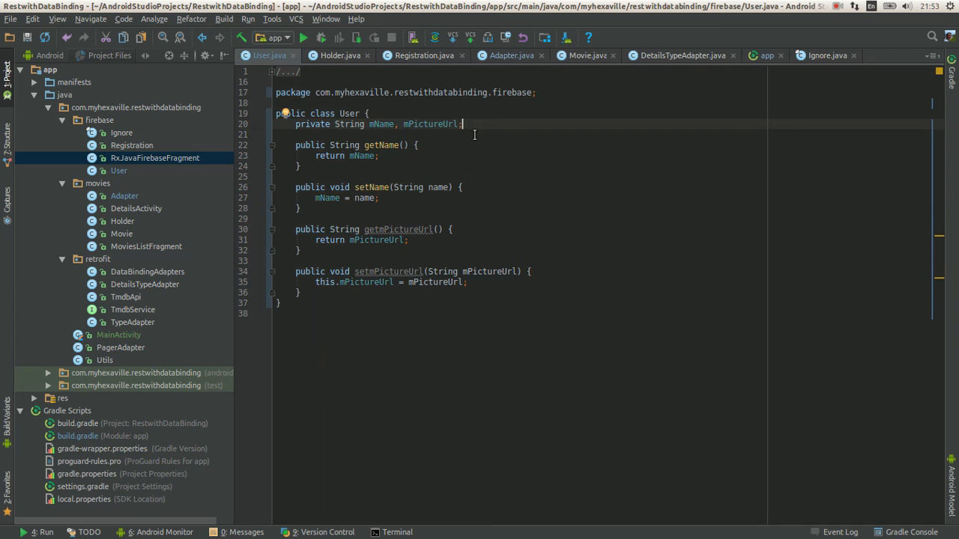
pyautogui.moveTo(318, 286)
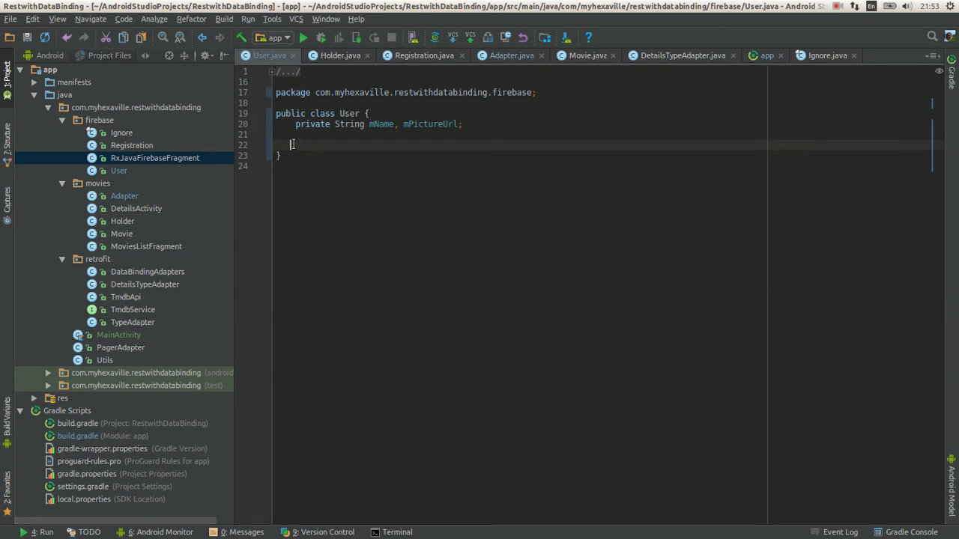
# Step: Start Getter and Setter generation for both fields with Ignore m as getter and setter template
pyautogui.press('alt+insert')
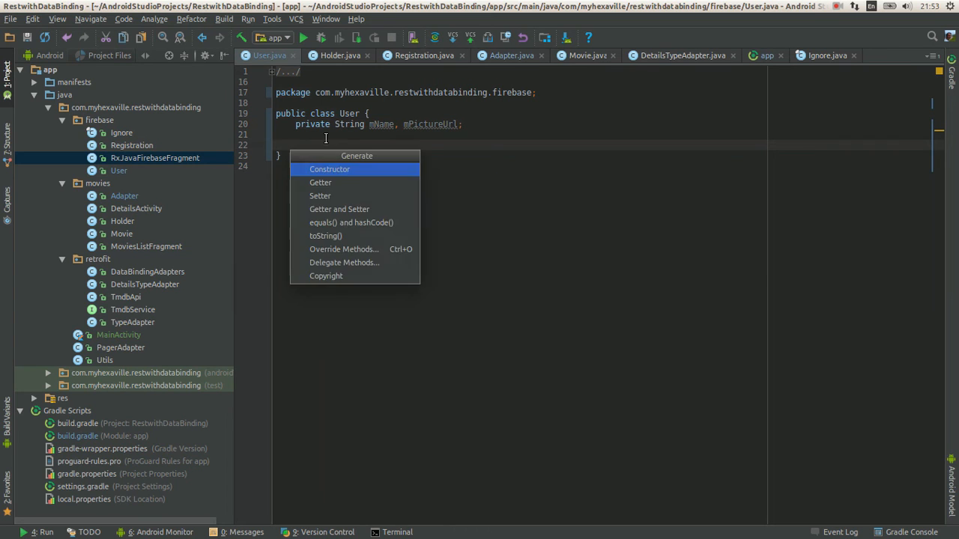
pyautogui.click(339, 210)
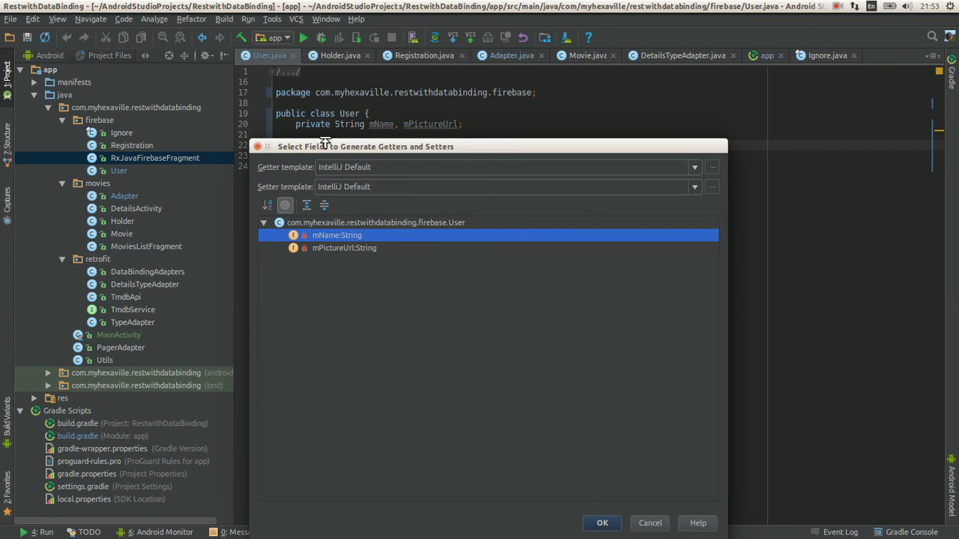
pyautogui.click(345, 249)
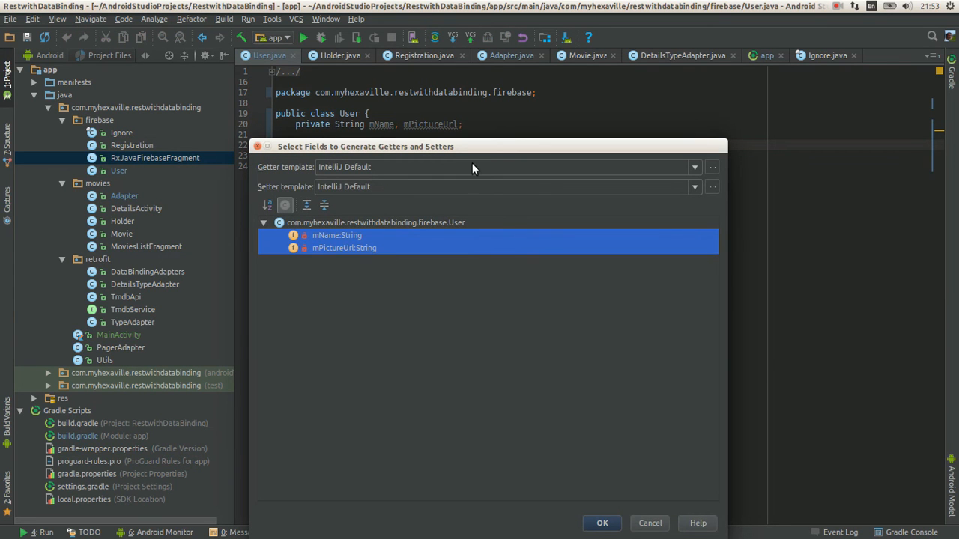
pyautogui.click(693, 168)
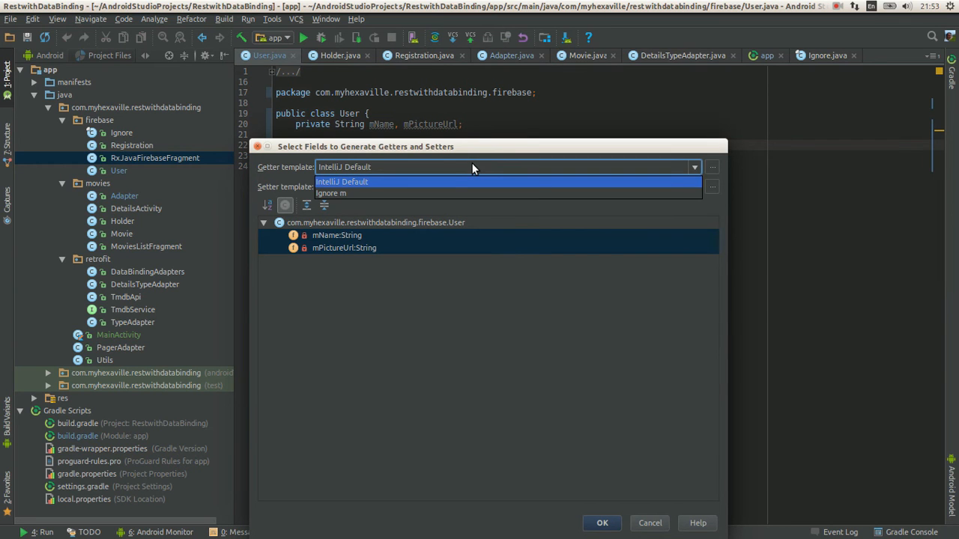
pyautogui.moveTo(419, 194)
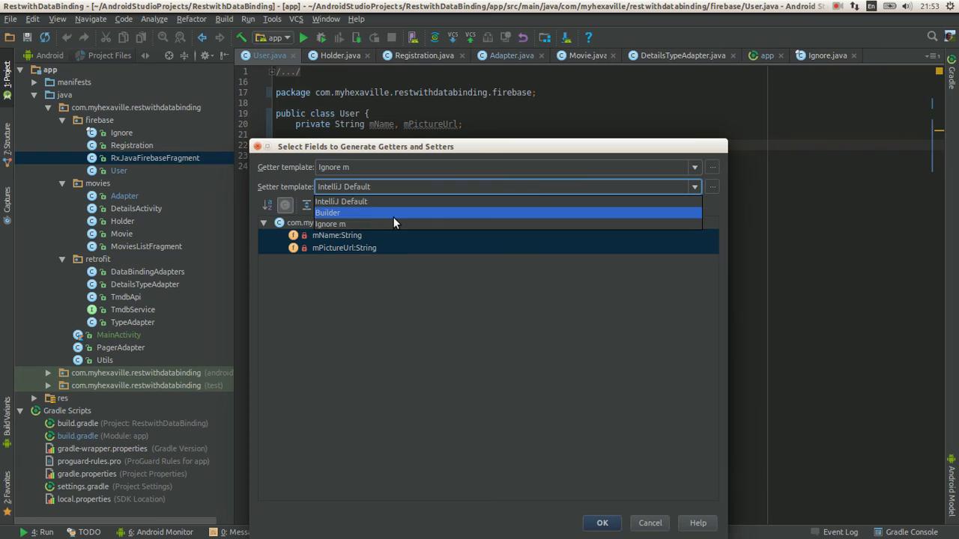
pyautogui.click(330, 224)
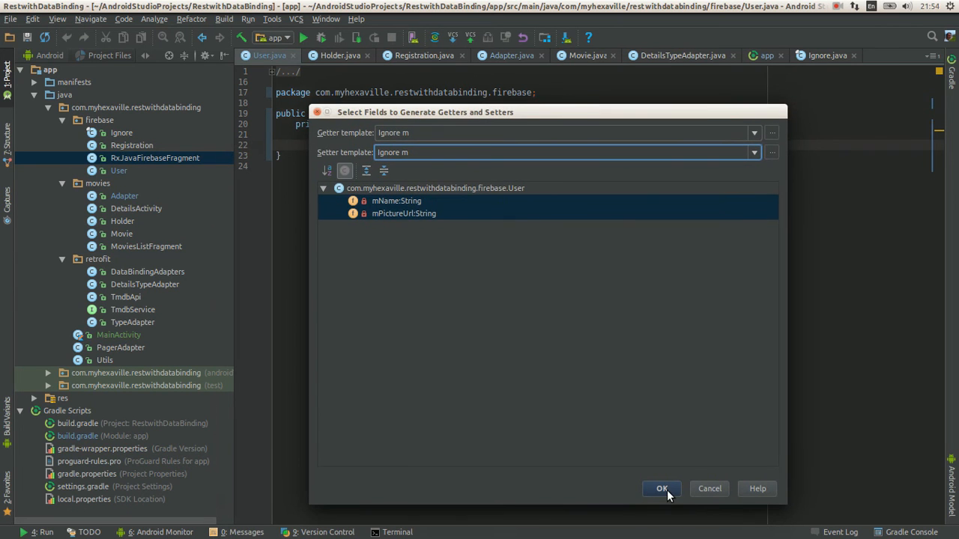
pyautogui.click(662, 489)
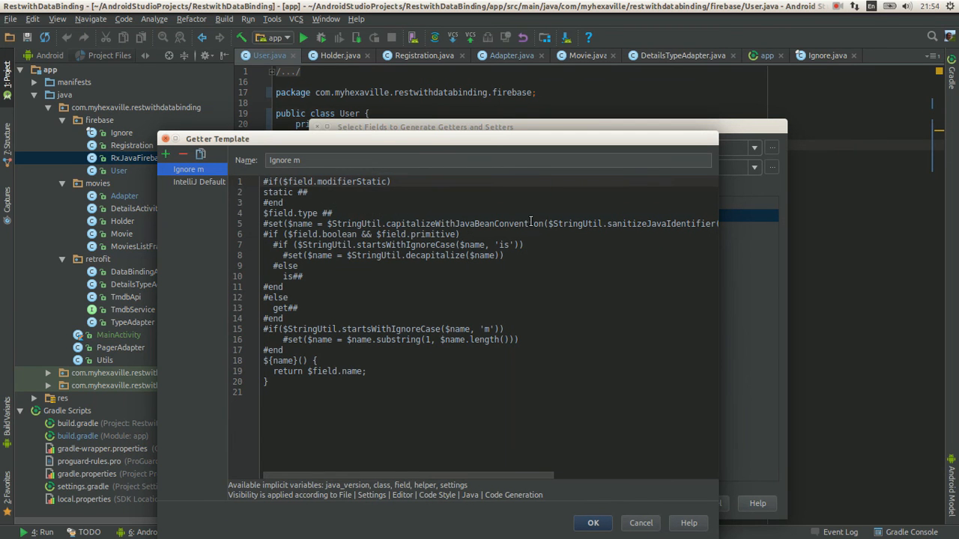
pyautogui.moveTo(431, 136)
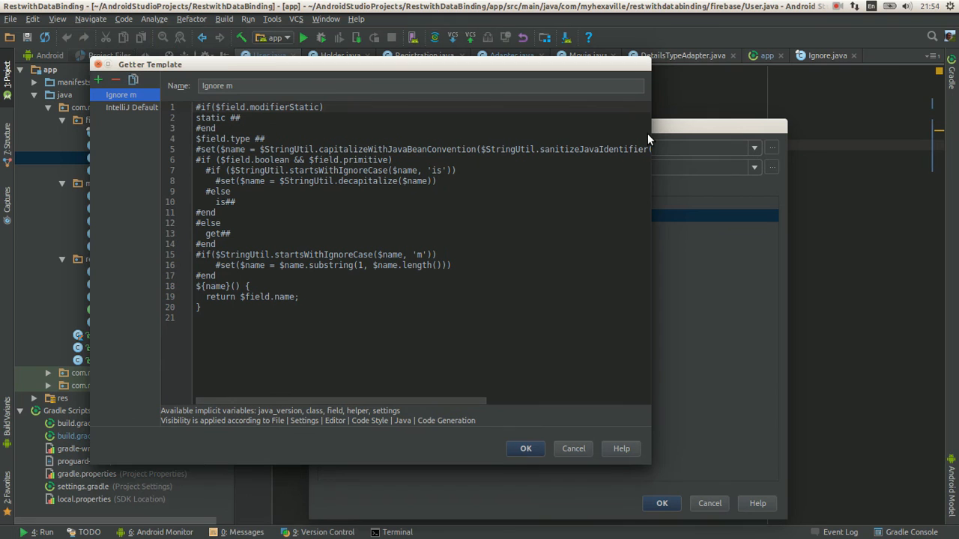
pyautogui.moveTo(646, 117)
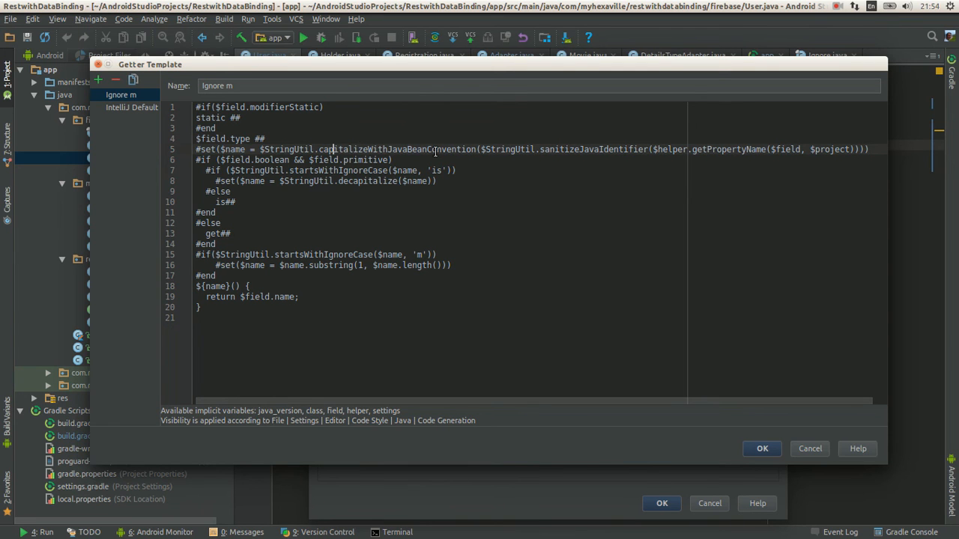
# Step: Compare IntelliJ Default with the Ignore m getter template's startsWithIgnoreCase($name, 'm') check
pyautogui.click(132, 108)
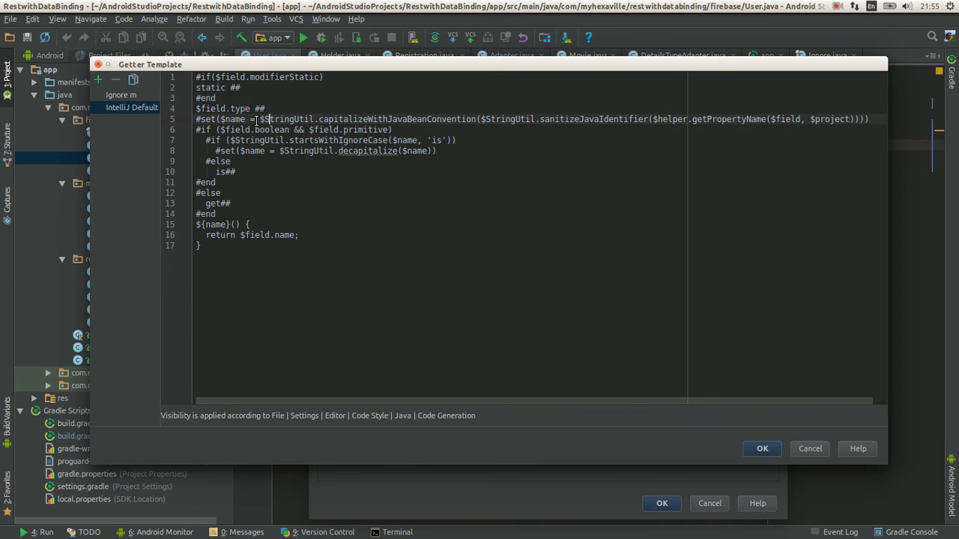
pyautogui.click(120, 94)
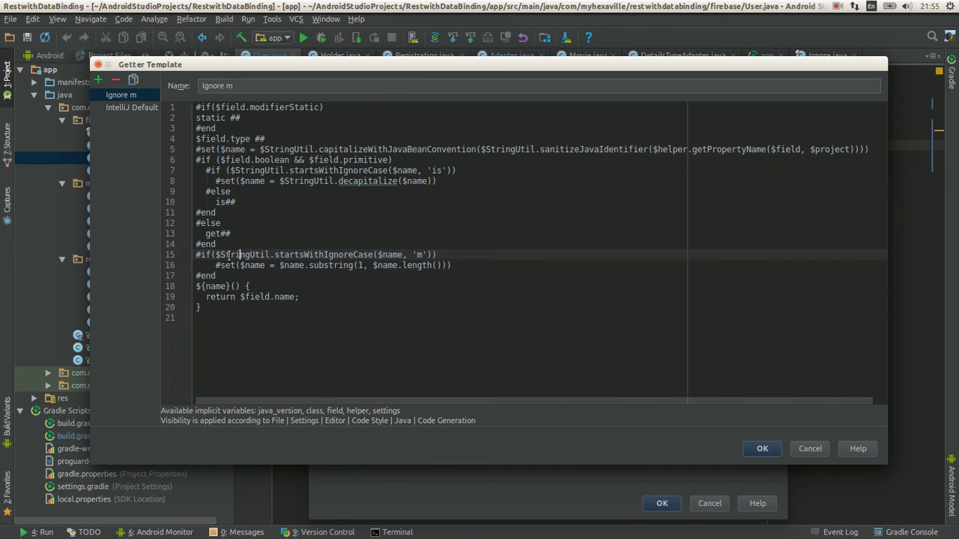
pyautogui.moveTo(306, 249)
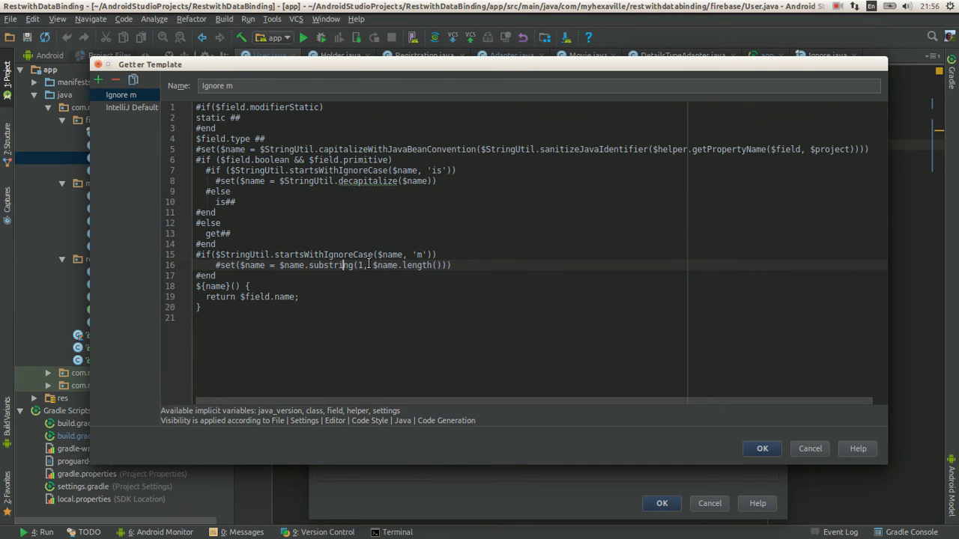
pyautogui.moveTo(431, 246)
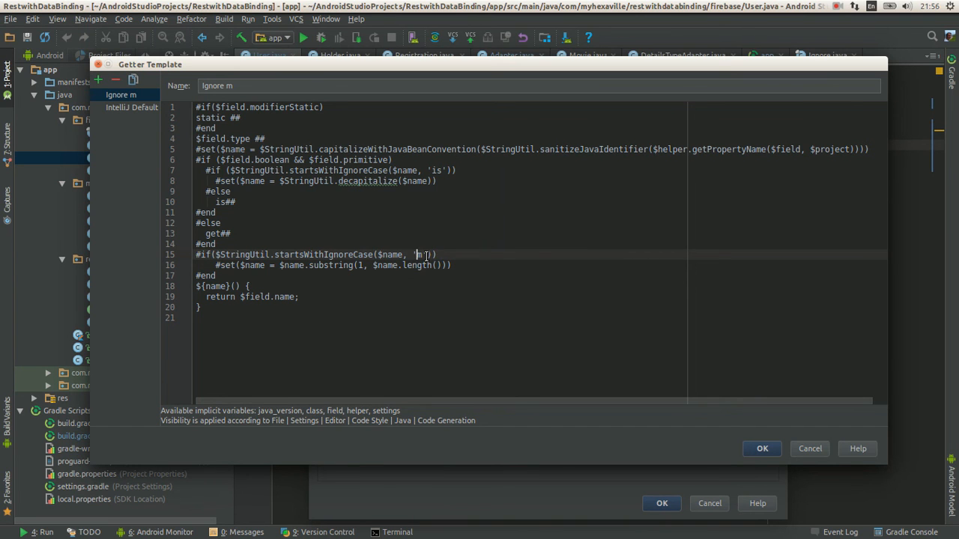
pyautogui.doubleClick(416, 255)
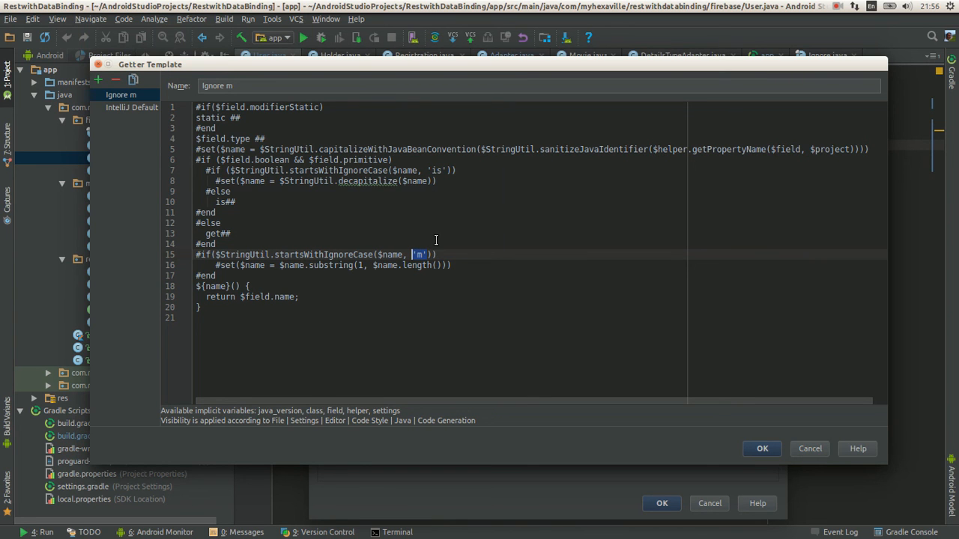
pyautogui.click(426, 254)
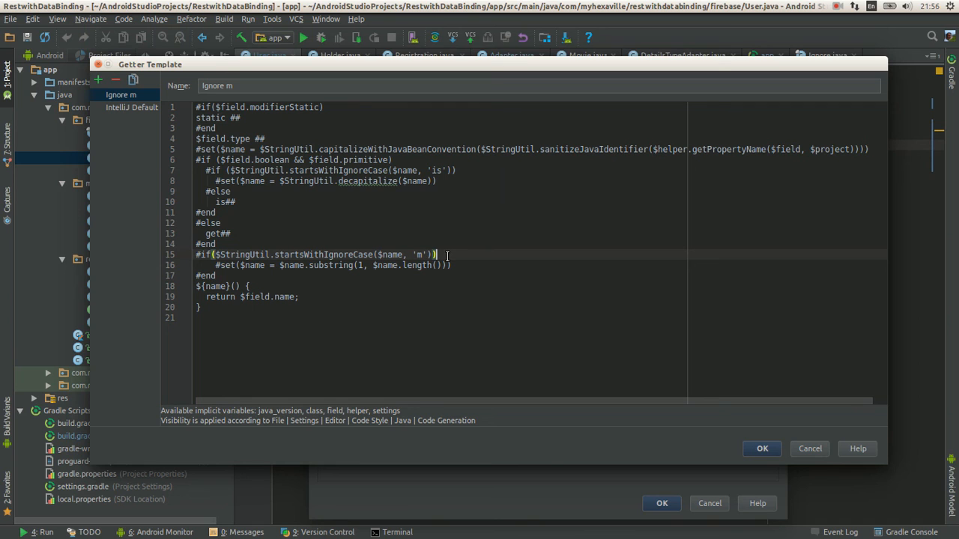
pyautogui.moveTo(447, 246)
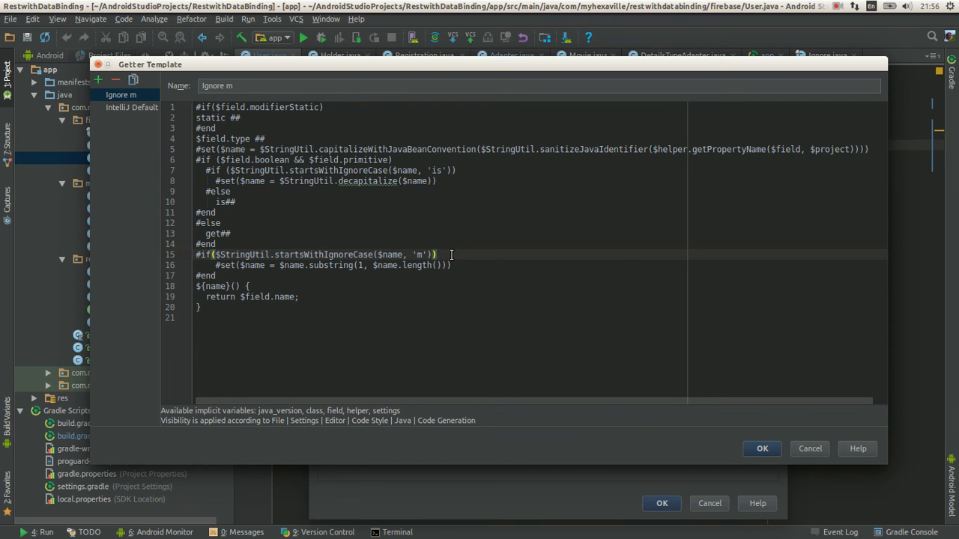
pyautogui.moveTo(182, 114)
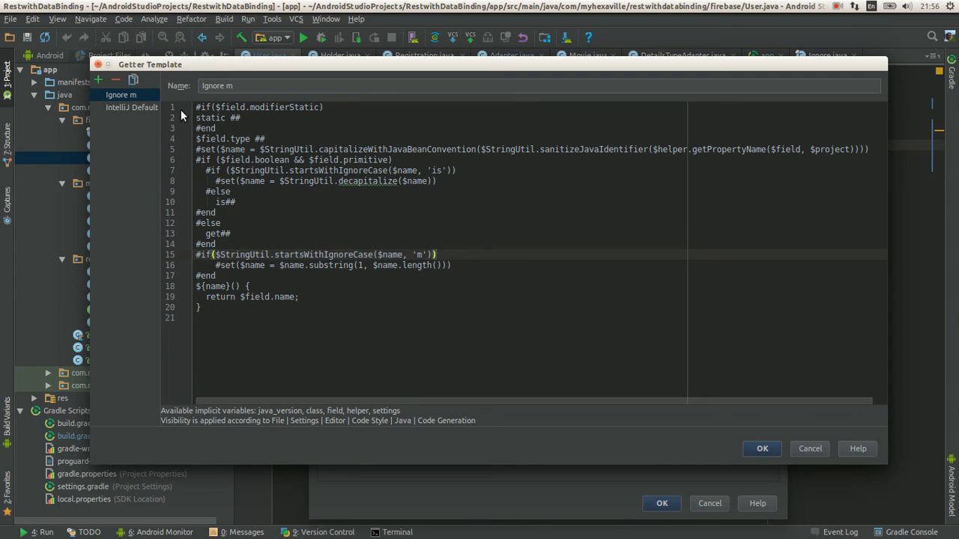
pyautogui.moveTo(451, 255)
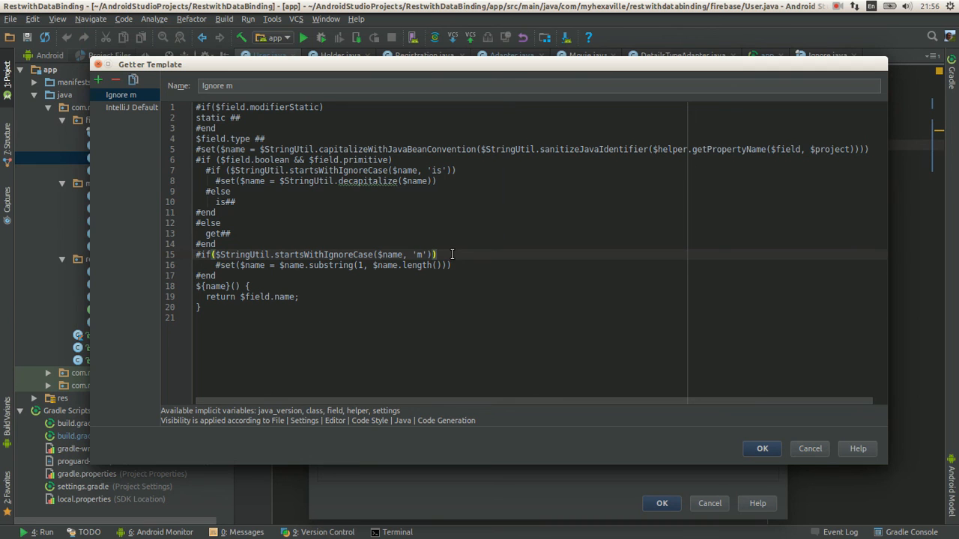
pyautogui.moveTo(339, 254)
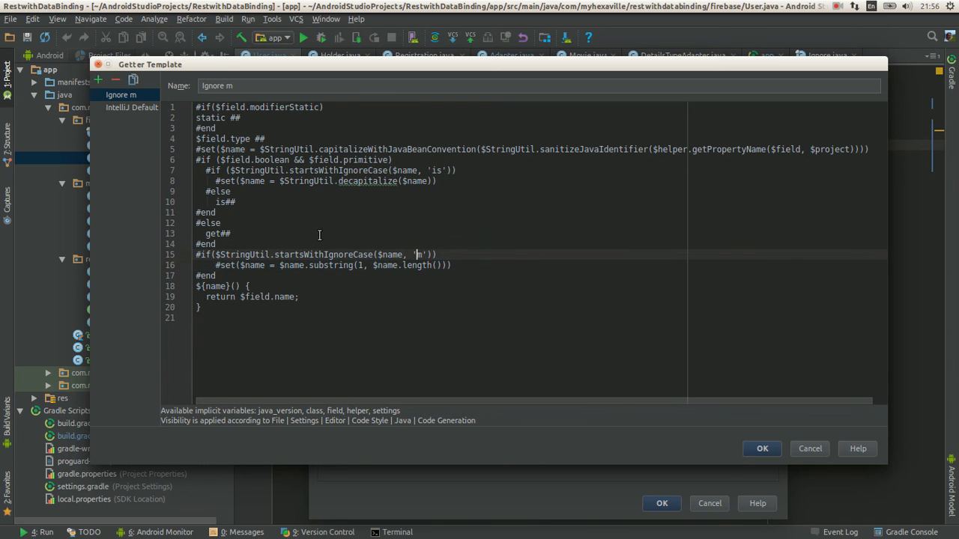
# Step: Accept the getter template and compare the Ignore m setter template against IntelliJ Default
pyautogui.click(761, 448)
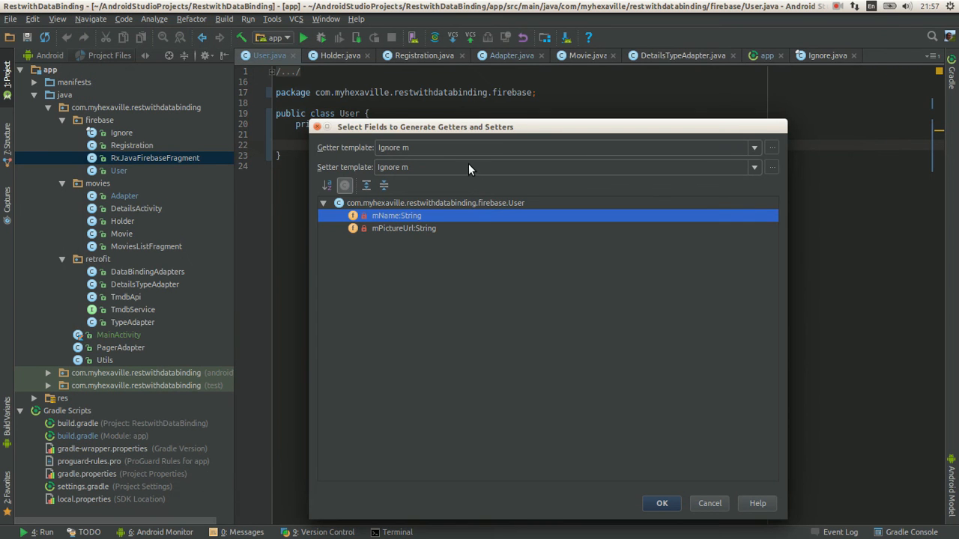
pyautogui.click(771, 168)
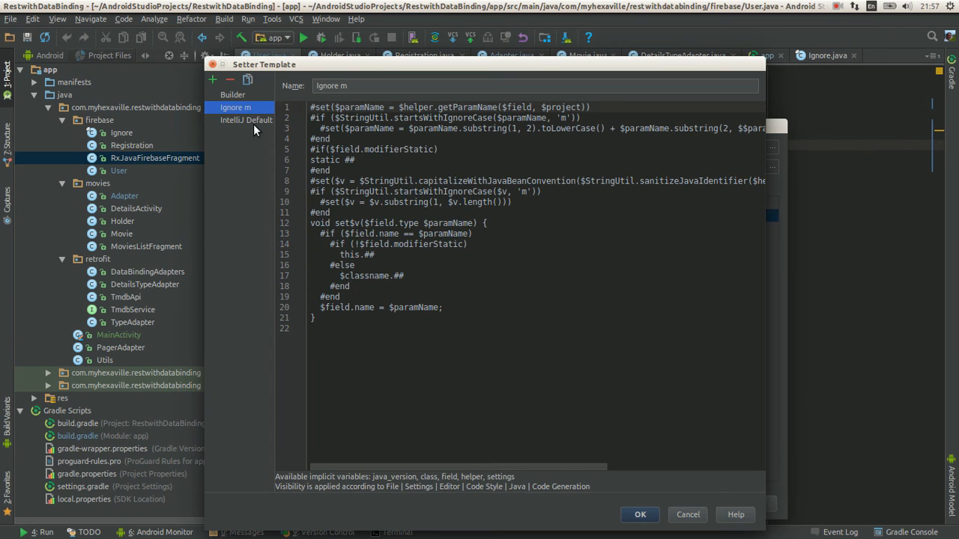
pyautogui.click(246, 119)
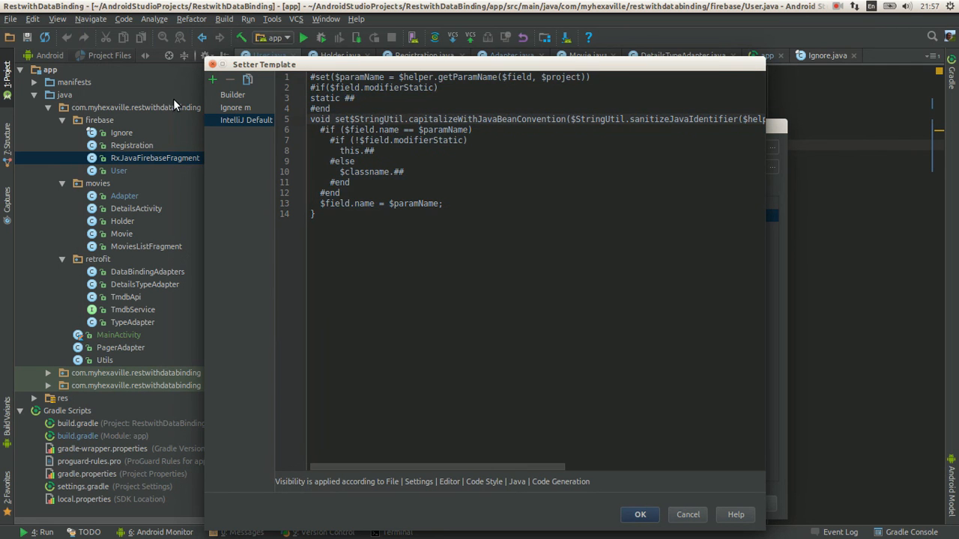
pyautogui.click(236, 108)
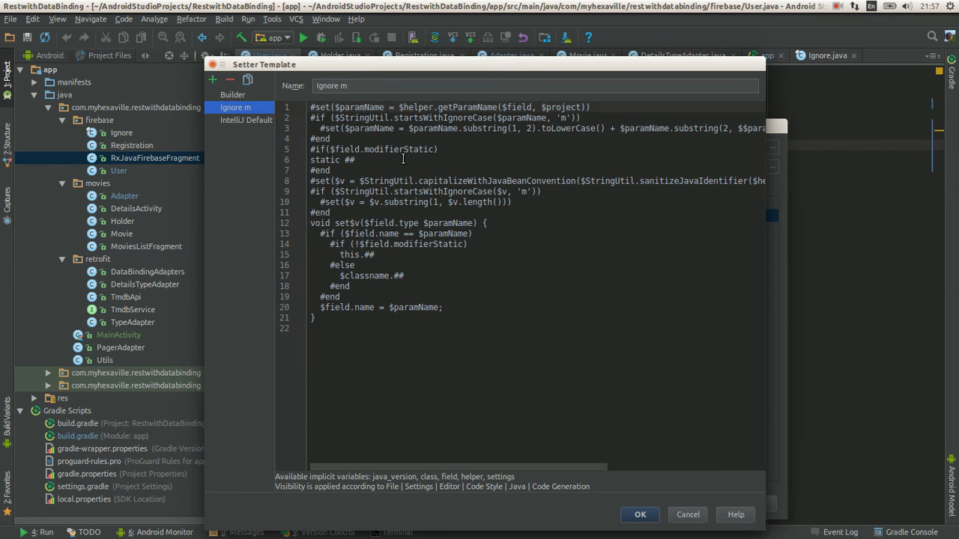
pyautogui.moveTo(334, 157)
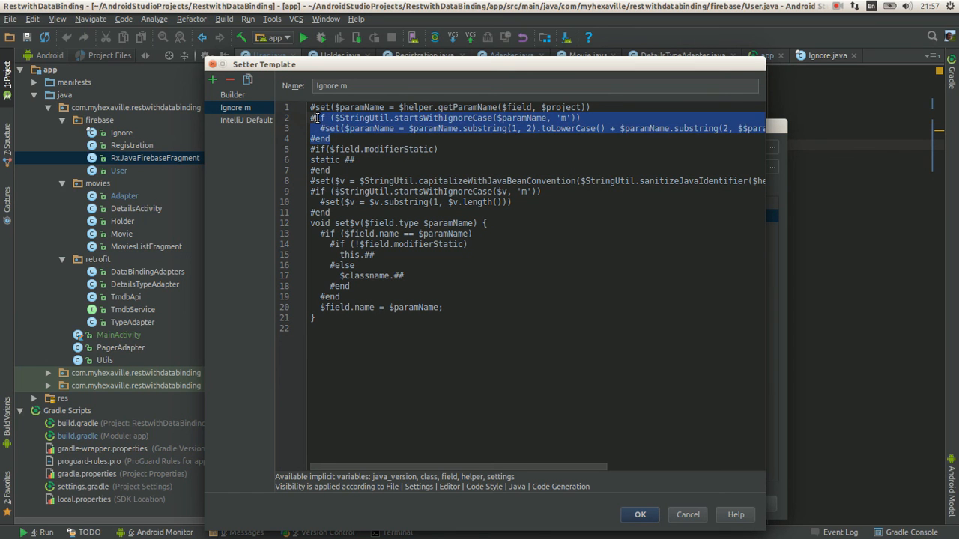
# Step: Review the Ignore m setter's m-prefix checks and reach the constructor field chooser
pyautogui.click(443, 128)
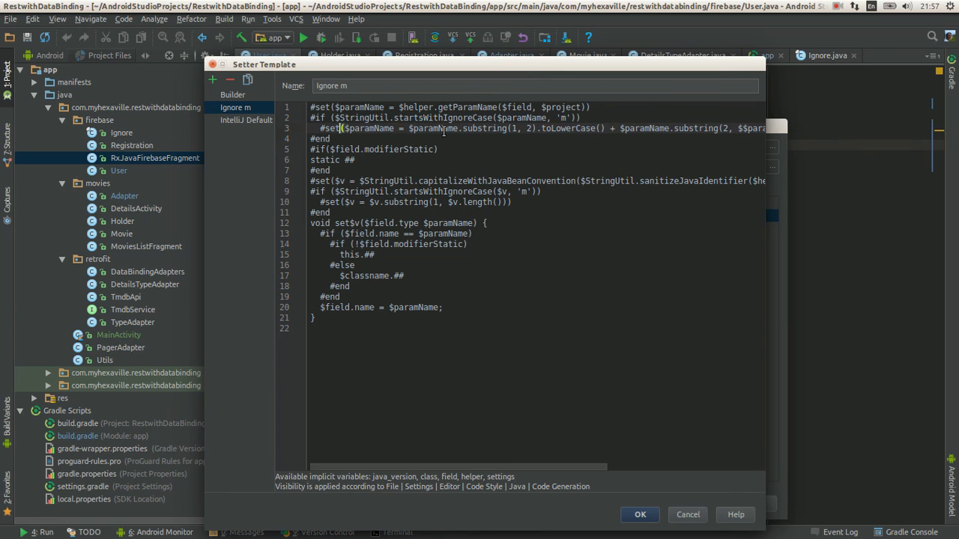
pyautogui.moveTo(348, 203)
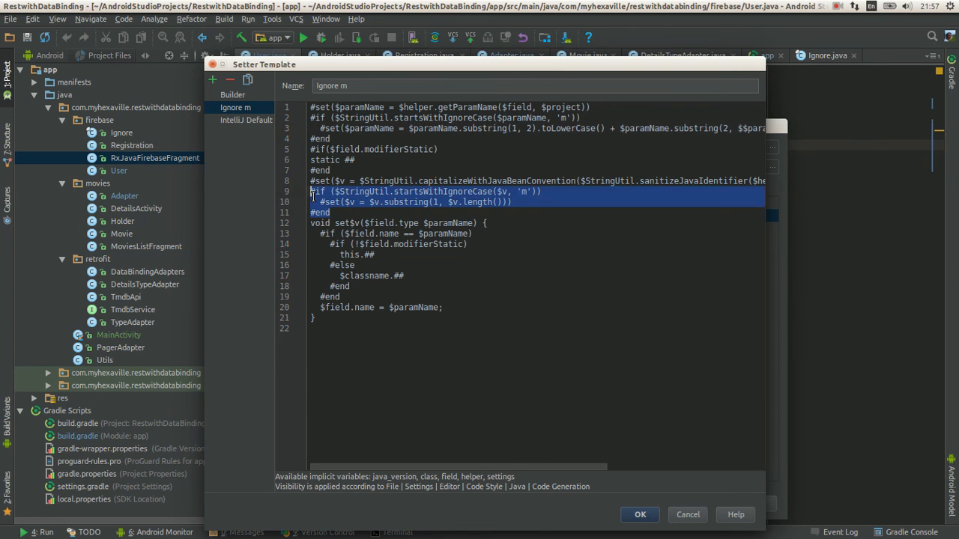
pyautogui.click(482, 202)
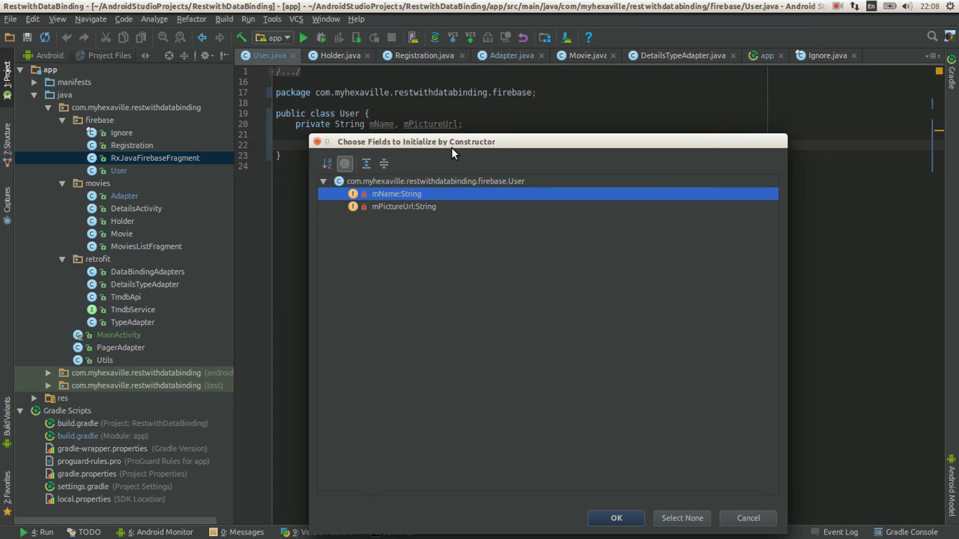
pyautogui.moveTo(342, 149)
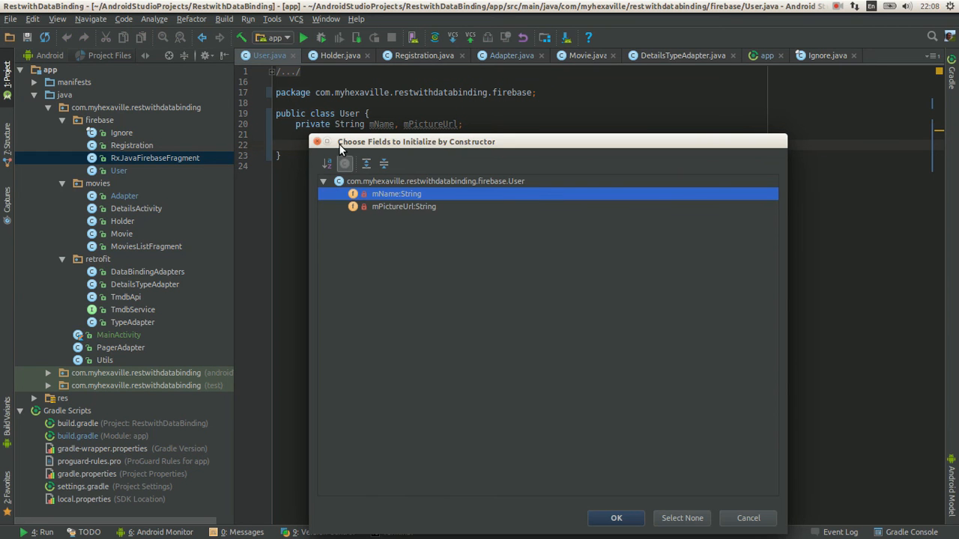
pyautogui.moveTo(462, 213)
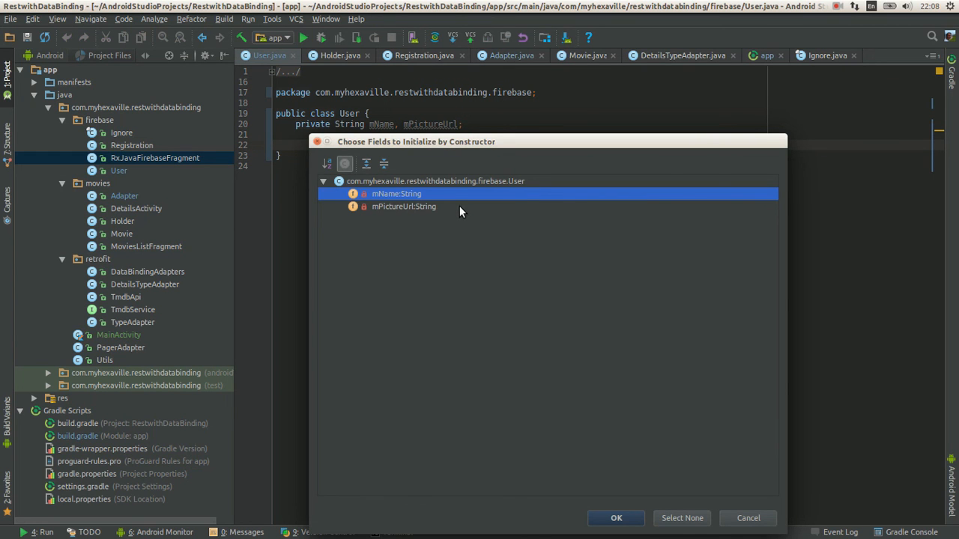
pyautogui.moveTo(461, 203)
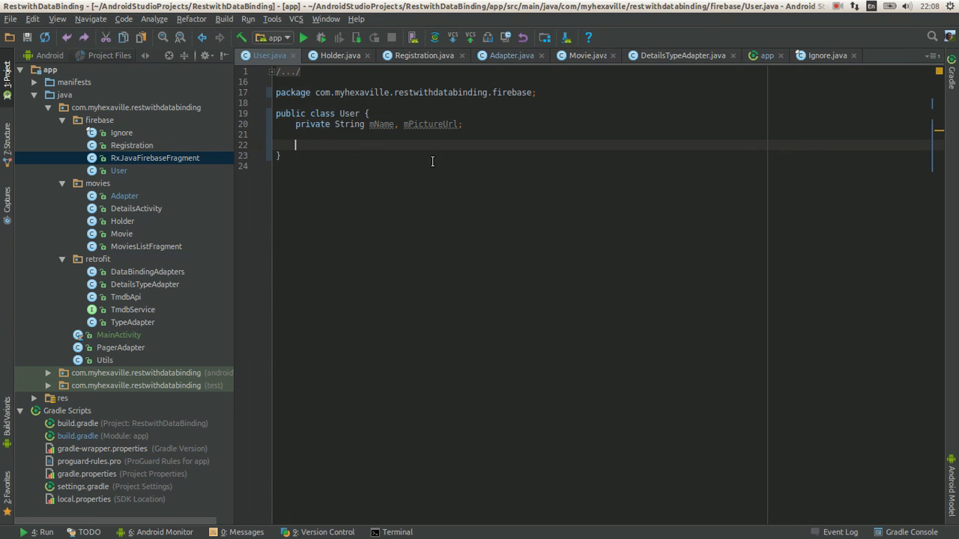
pyautogui.moveTo(733, 74)
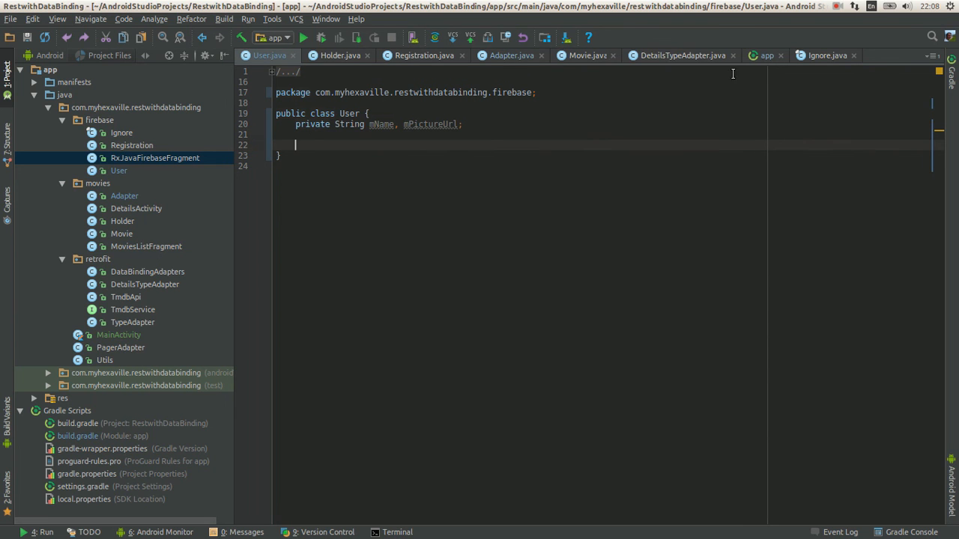